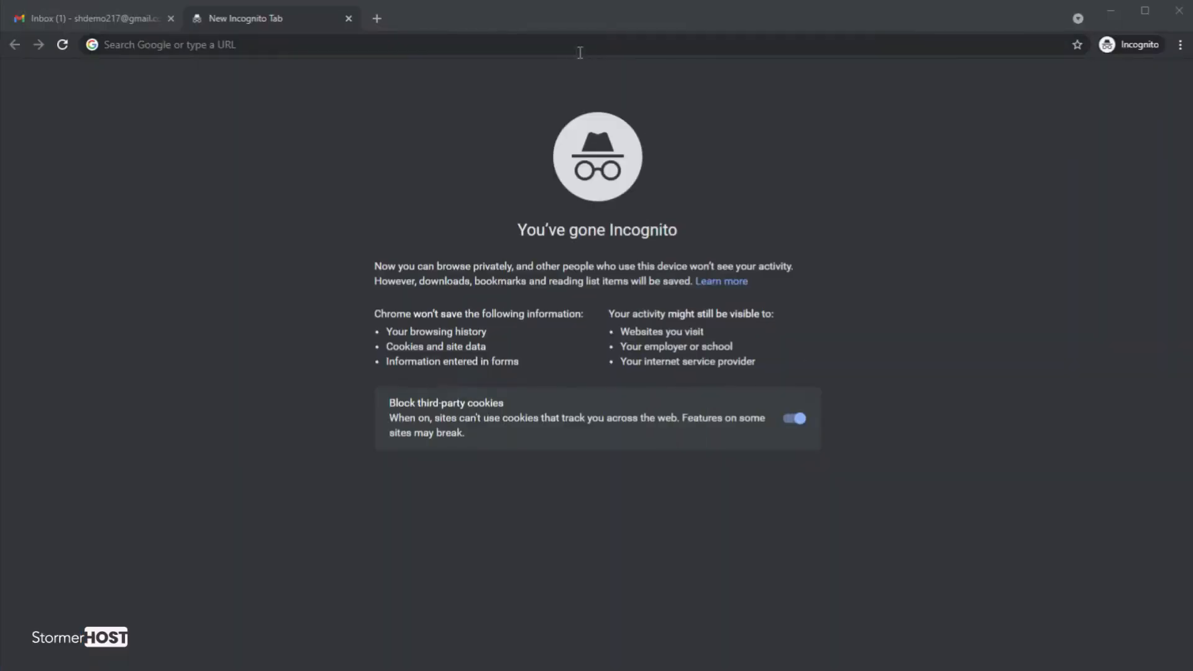
Step: Load stormerhost.com in the incognito tab and view the homepage
type("stormerhost.com")
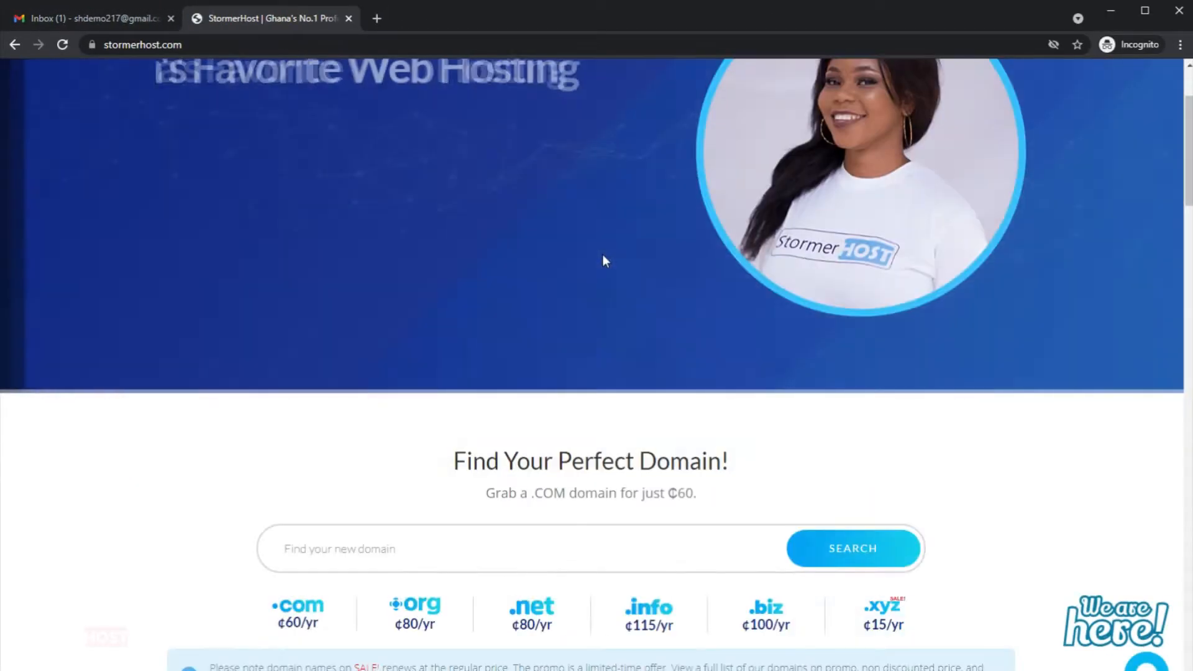
scroll("down", 3)
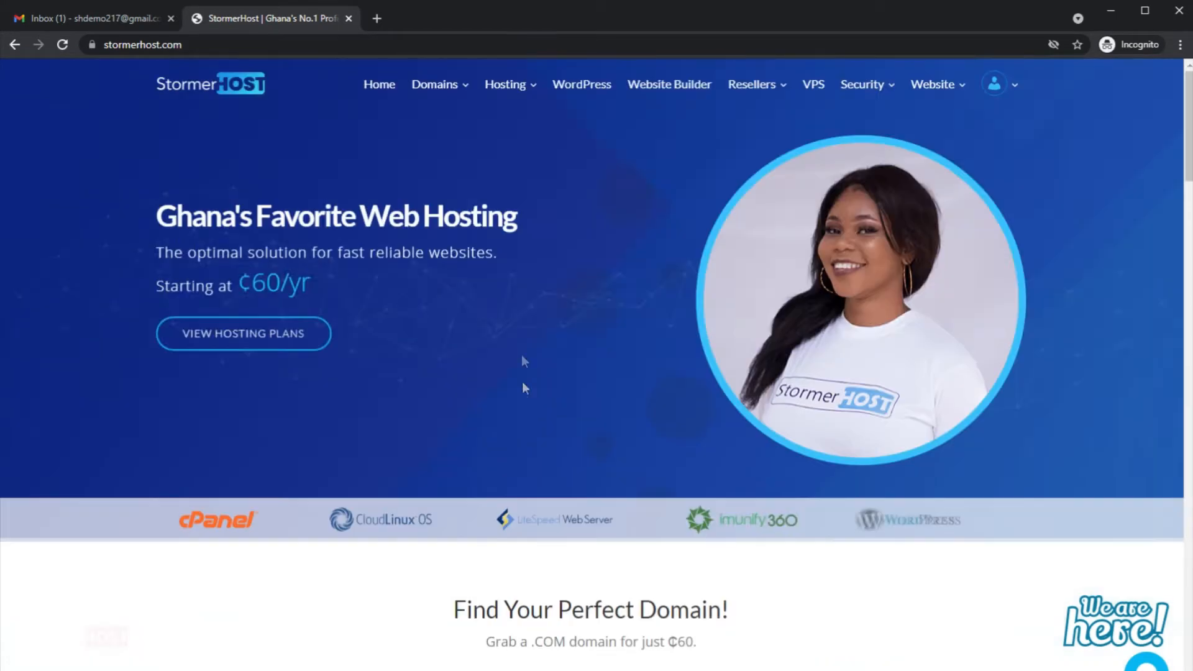
Step: Search sh-demo.com under Domain Registration, confirm it is available and add it to the cart
left_click(435, 84)
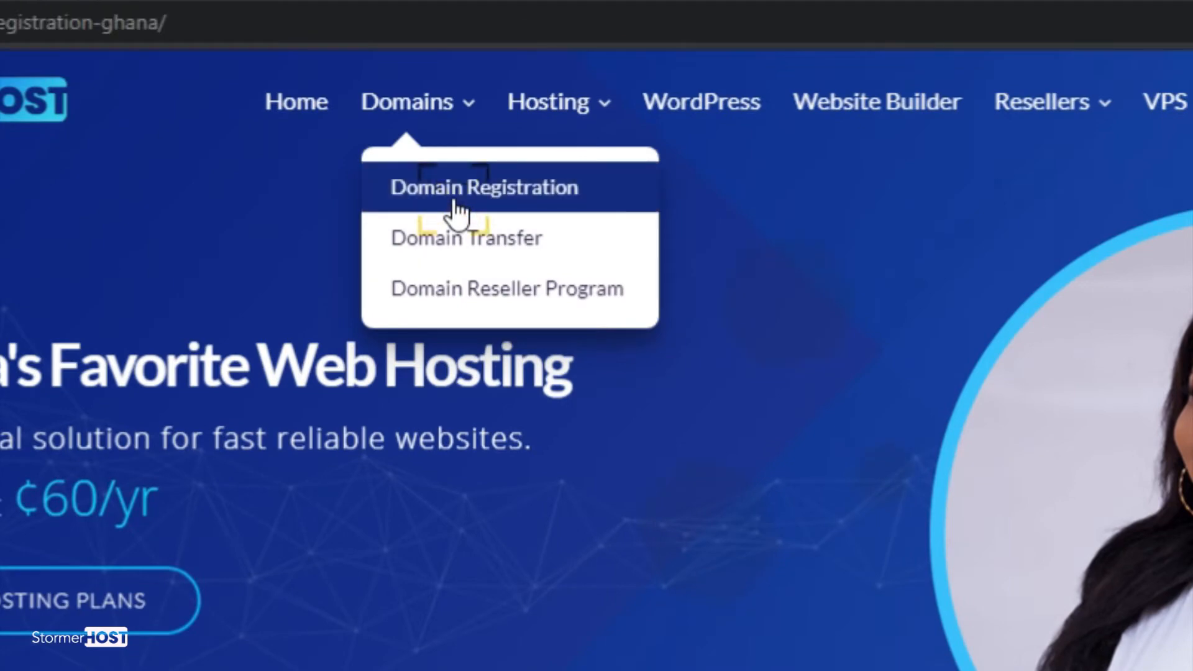
left_click(457, 186)
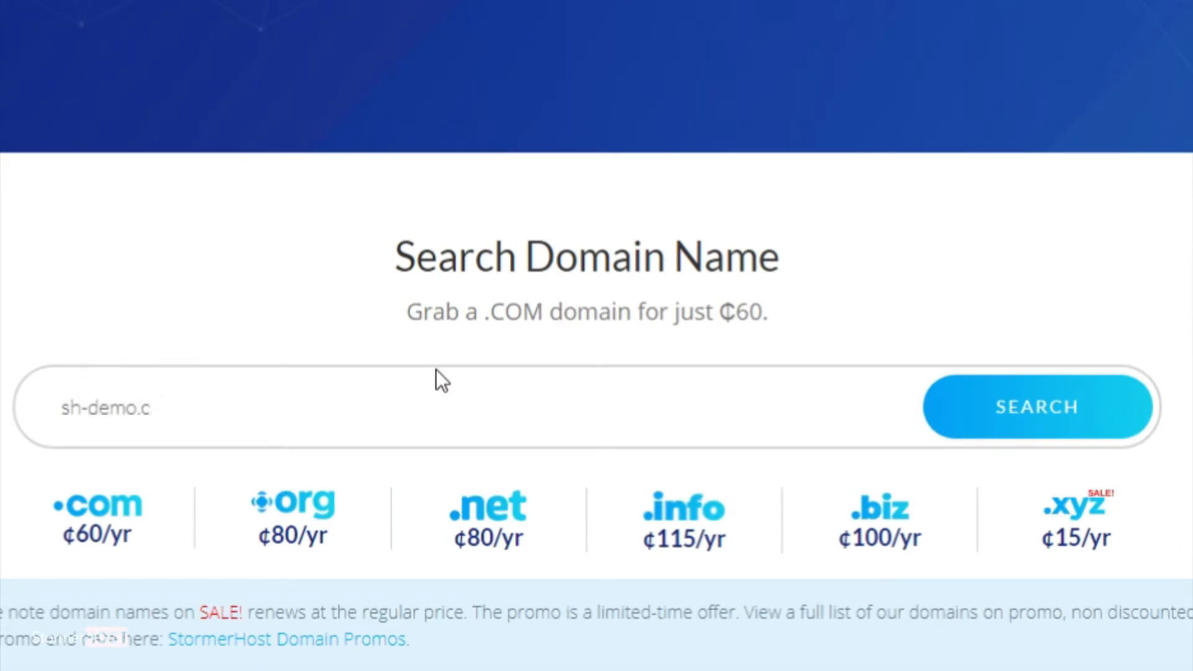
type("om")
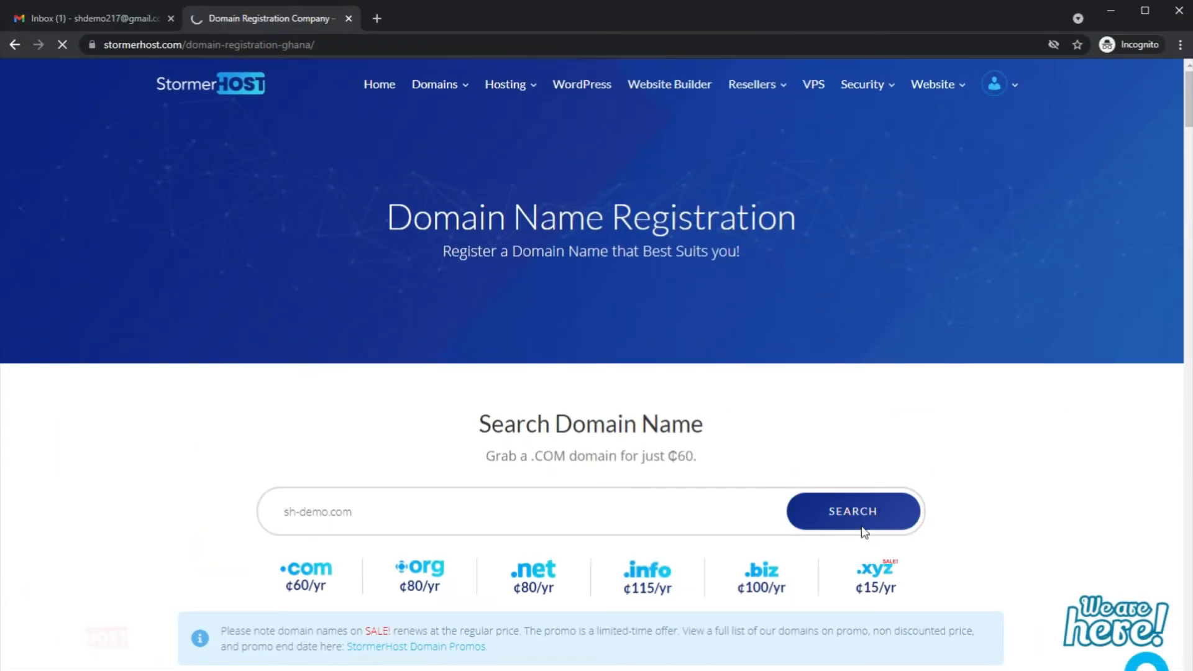
left_click(852, 512)
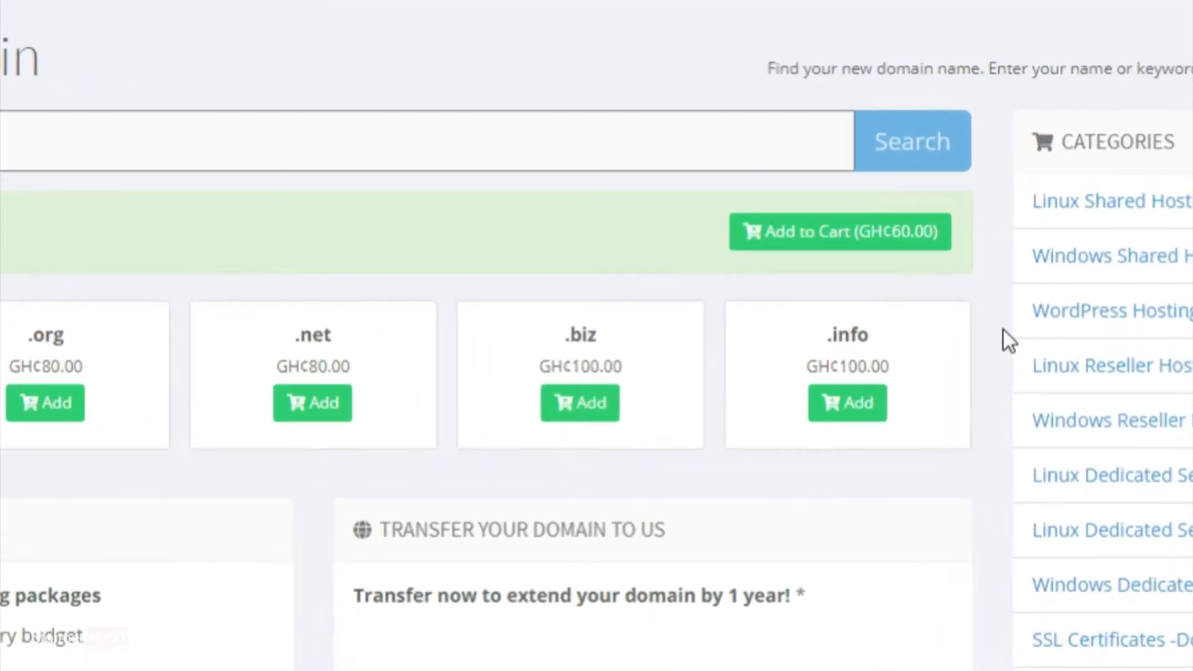
left_click(841, 231)
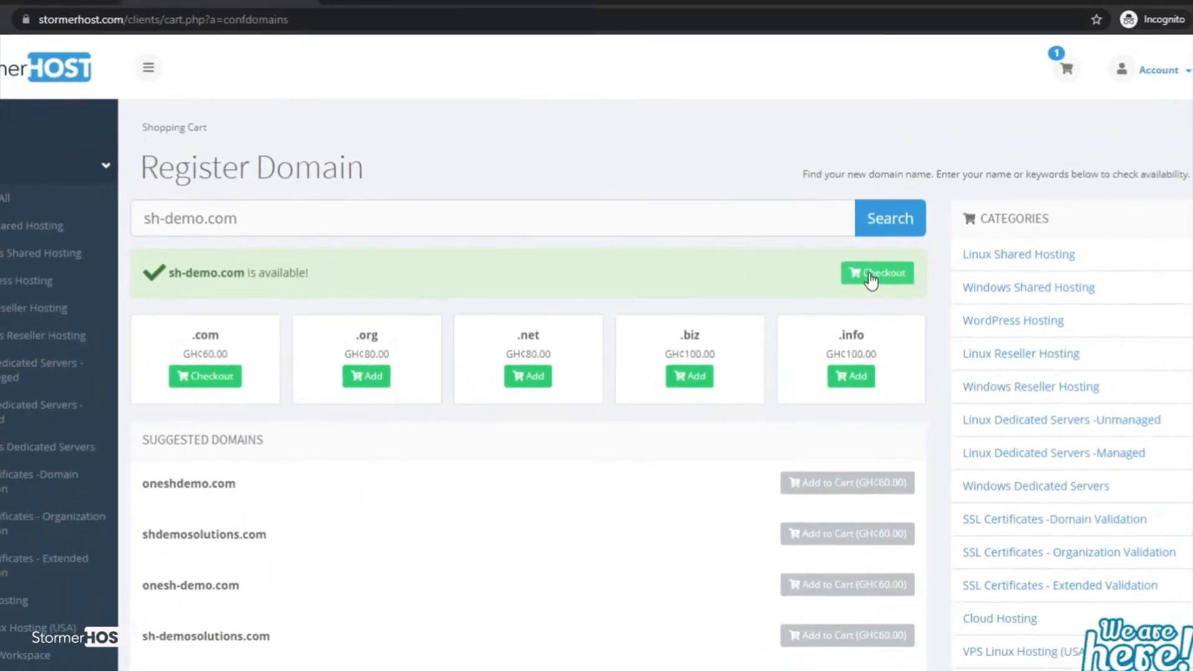
Step: Configure sh-demo.com with free DNS Management and Email Forwarding, default nameservers, and continue to Review & Checkout (GH¢60.00)
left_click(877, 273)
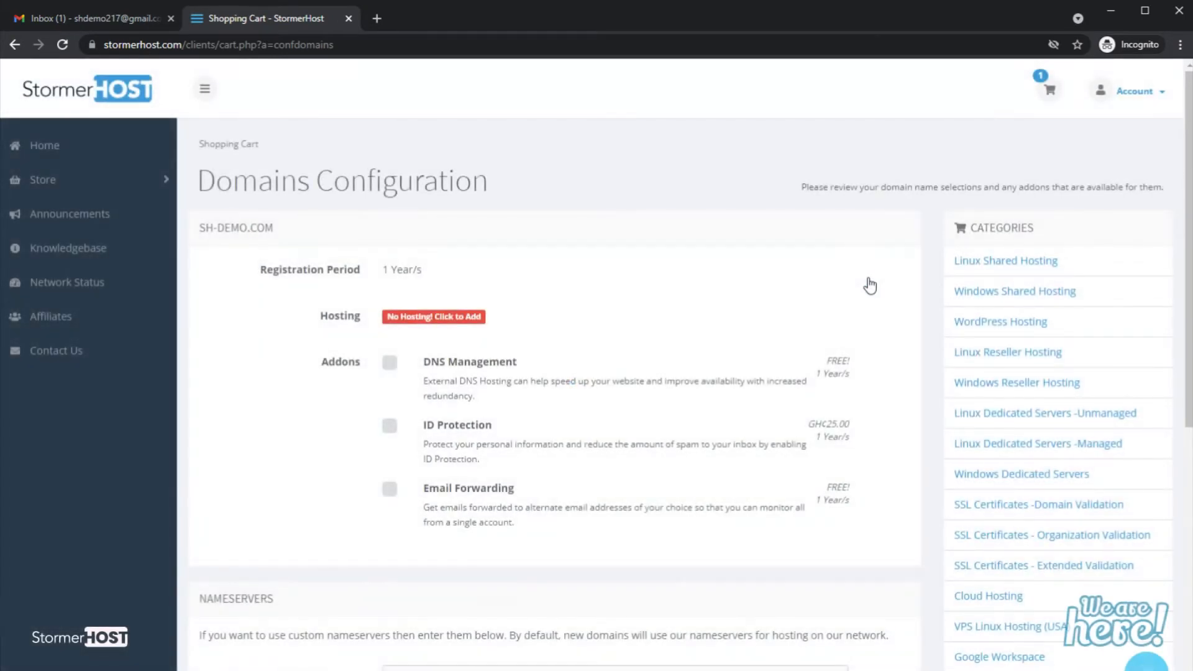
mouse_move(386, 441)
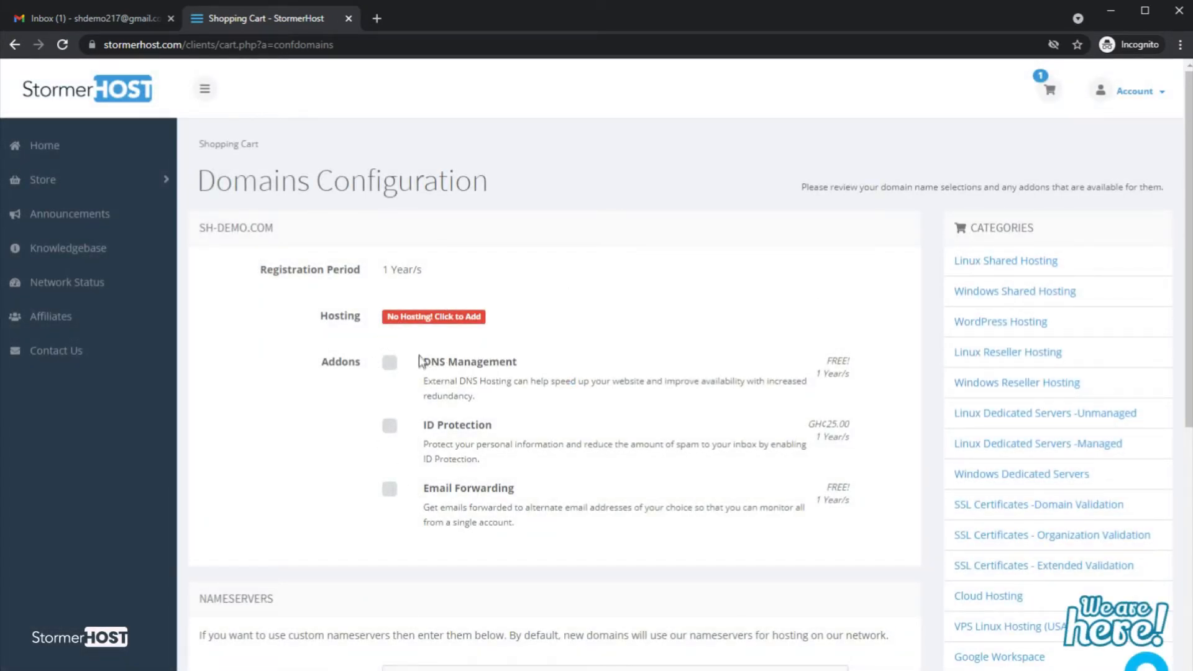
left_click(389, 363)
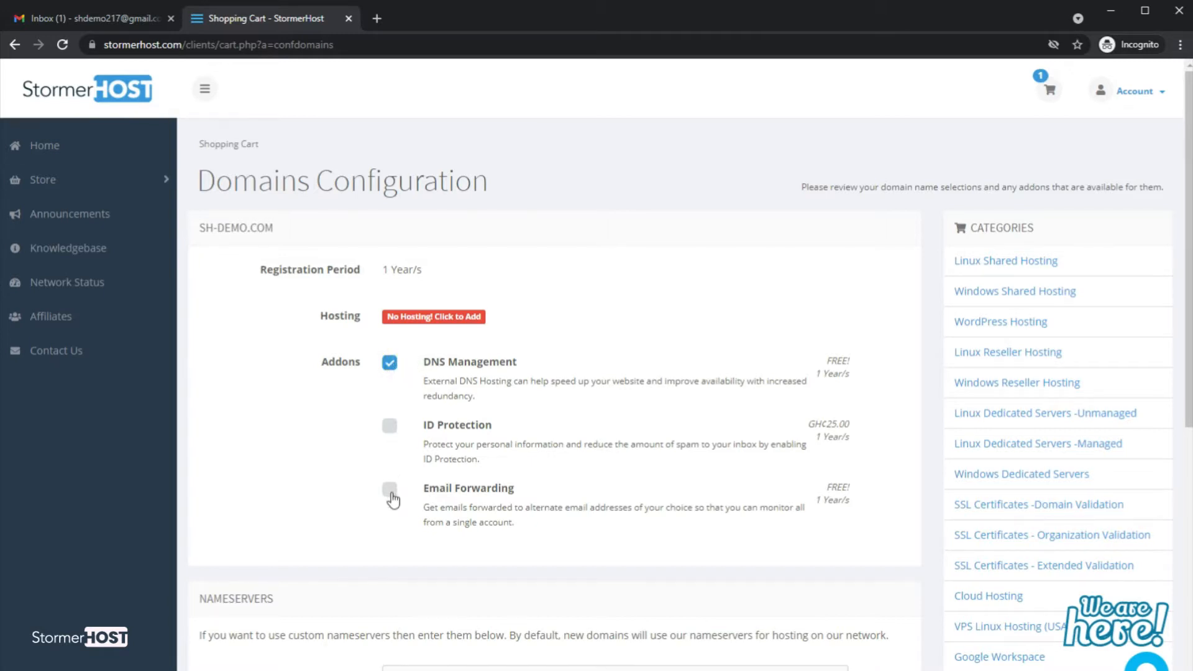
left_click(389, 490)
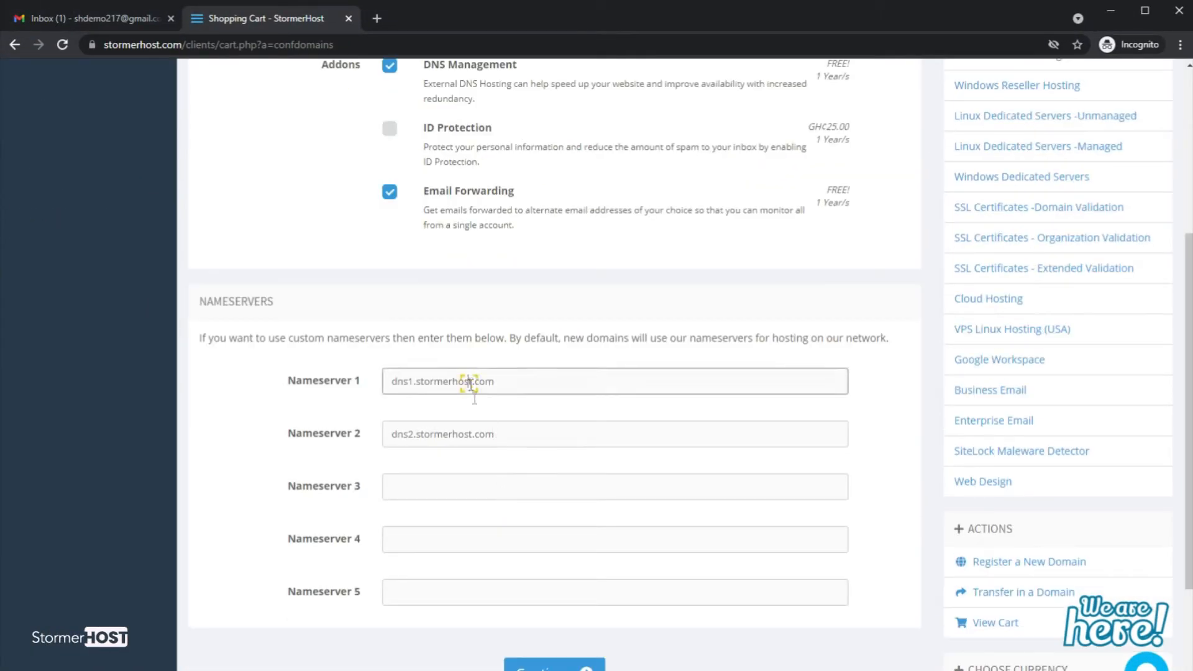
scroll("down", 3)
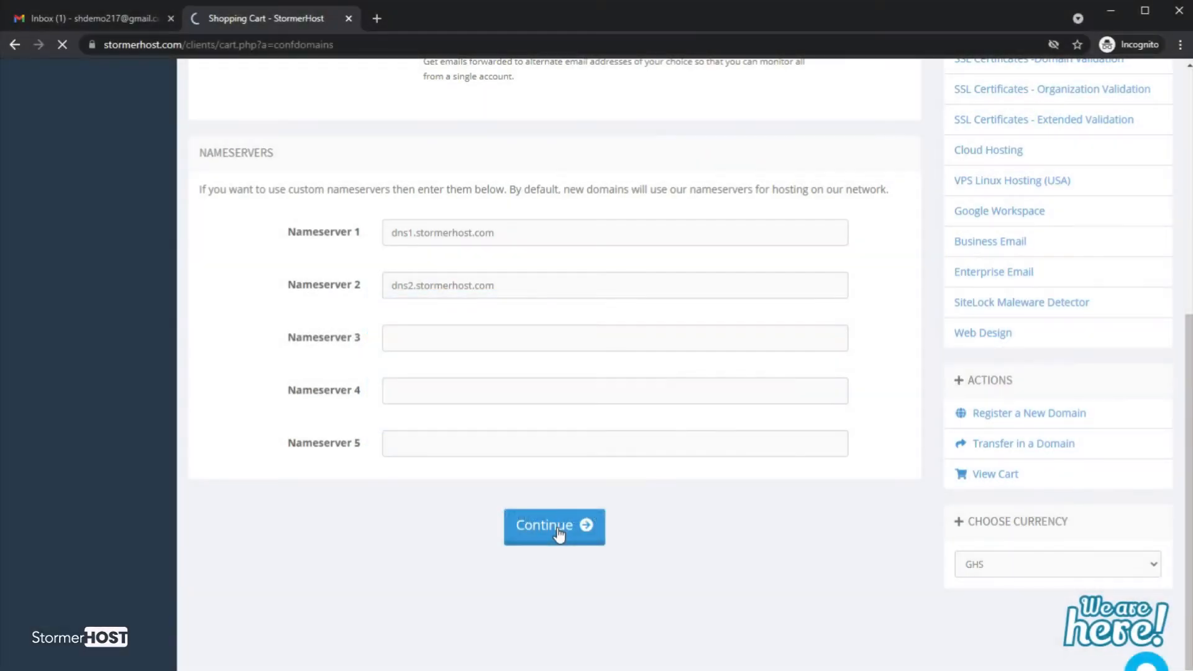
left_click(554, 527)
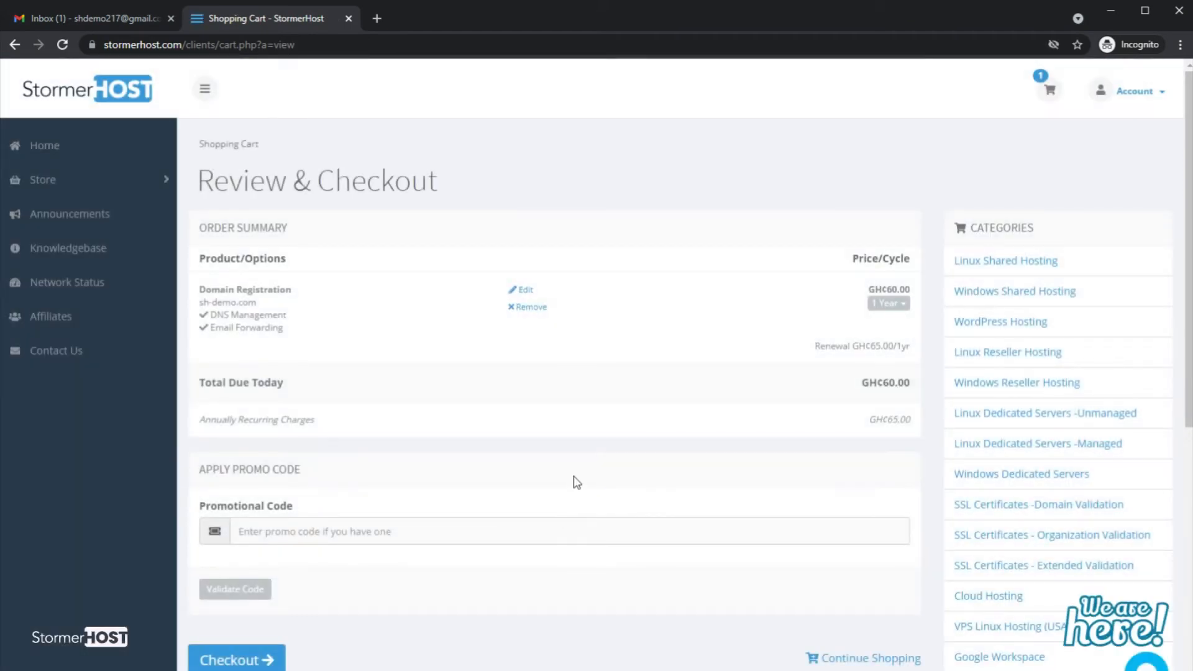
mouse_move(815, 521)
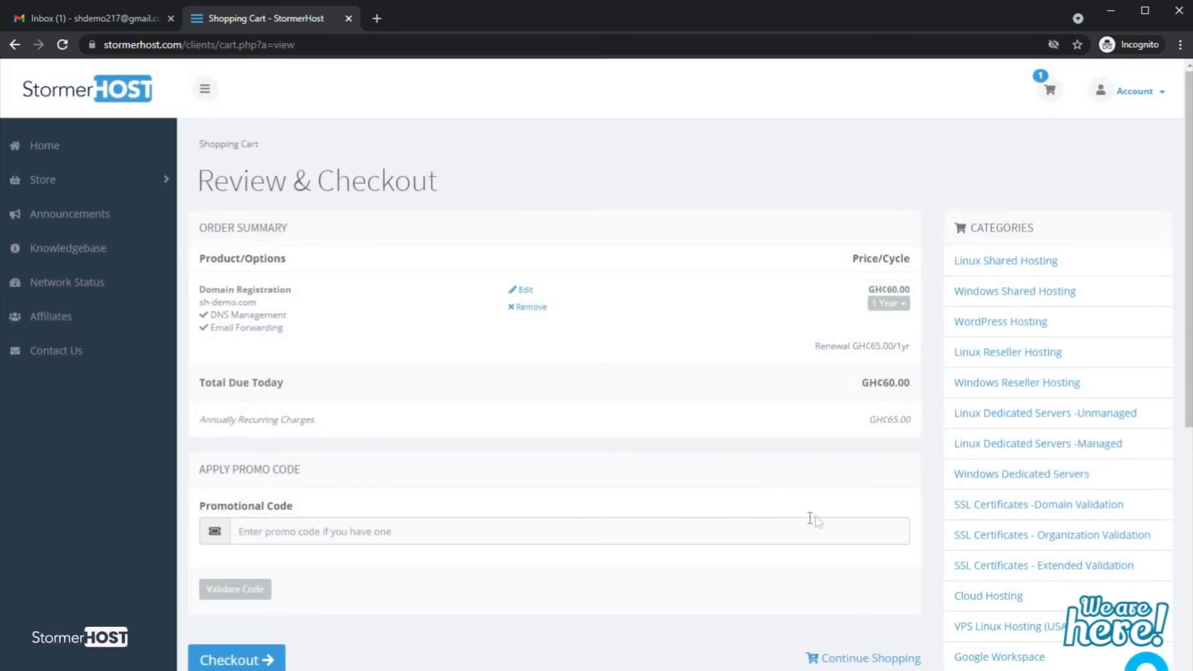
Step: Proceed from Review & Checkout to the Checkout page with sign-up and billing forms
scroll("down", 3)
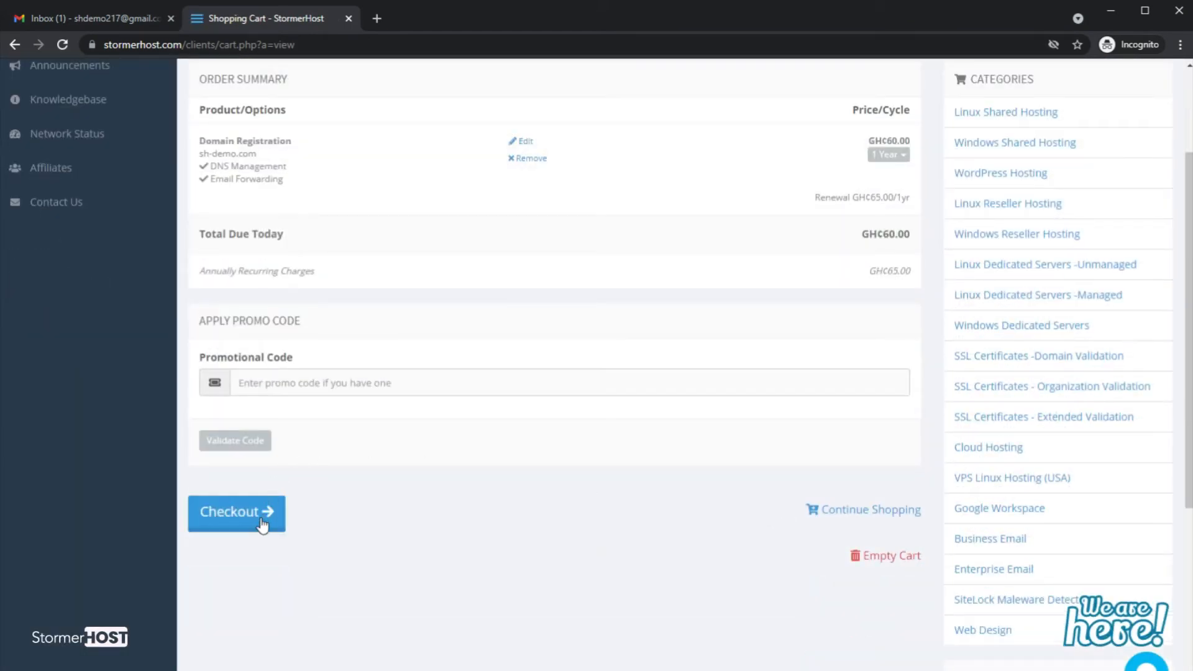
left_click(237, 513)
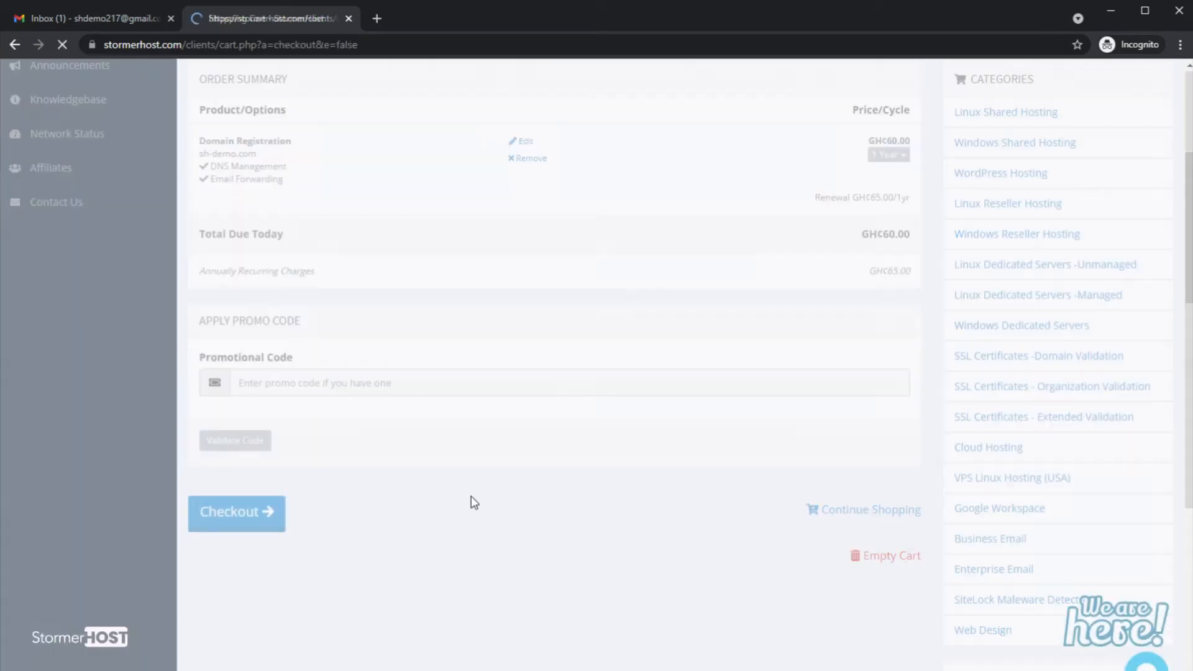
left_click(236, 512)
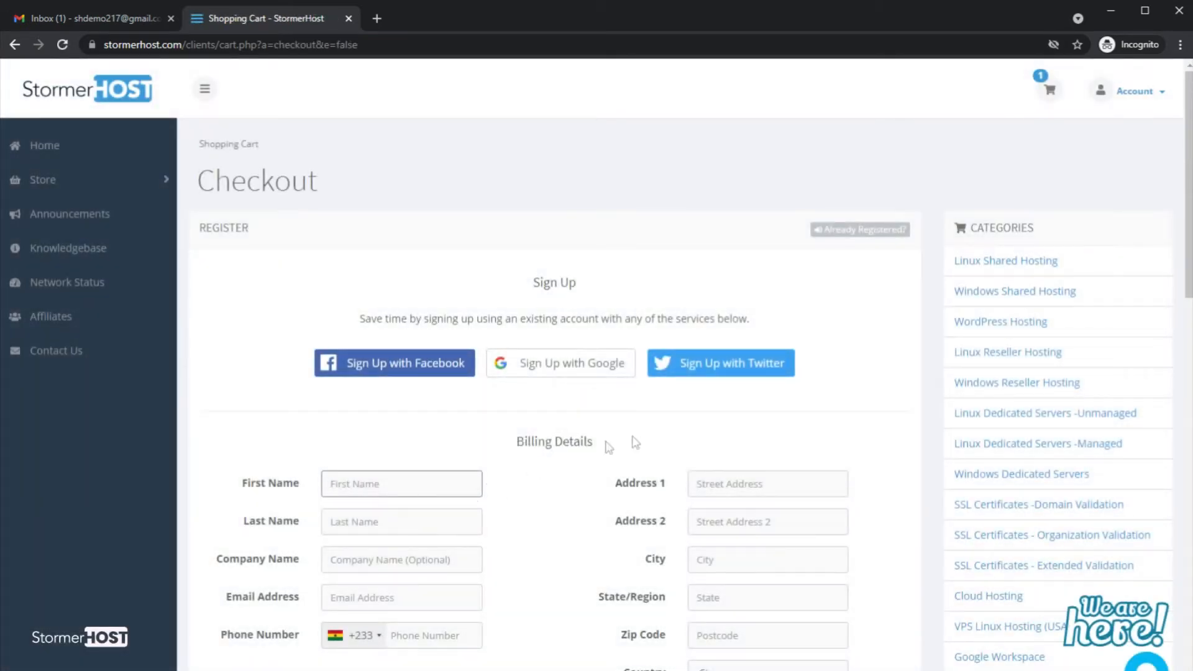
mouse_move(926, 318)
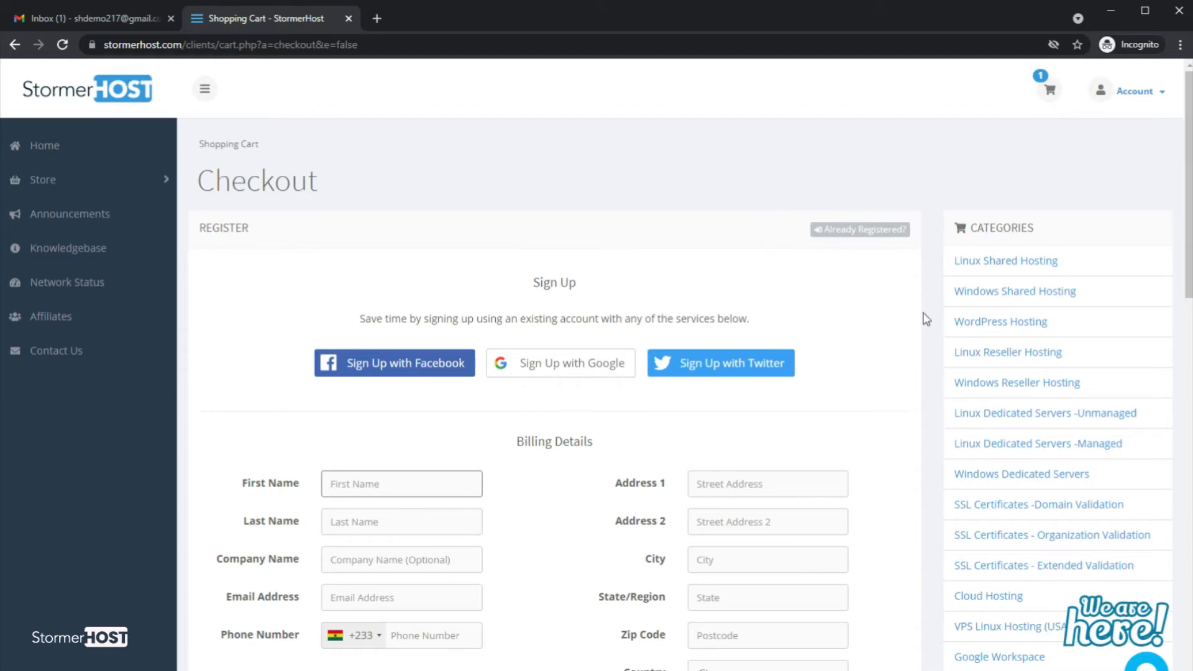
mouse_move(852, 258)
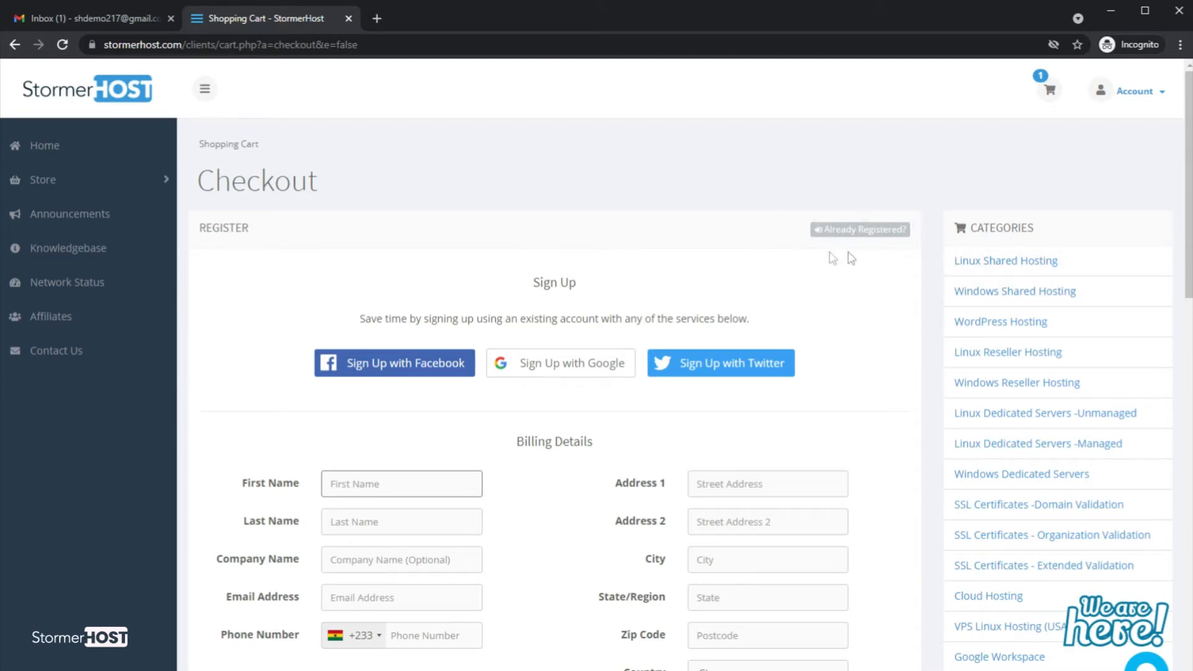
scroll("down", 3)
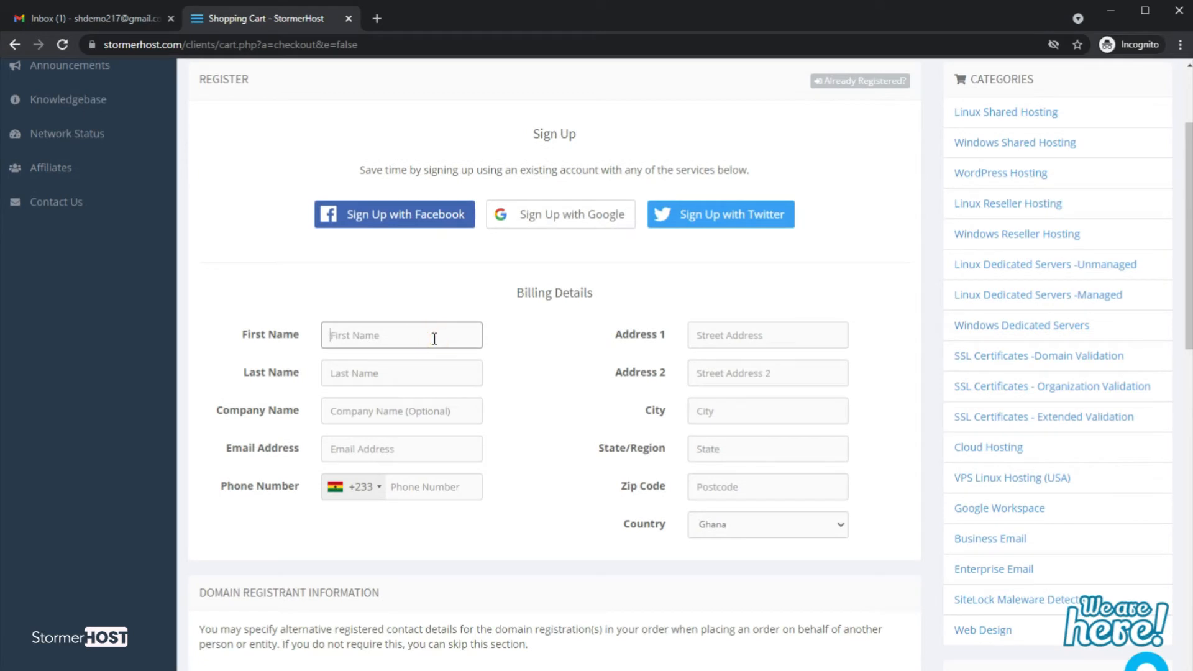
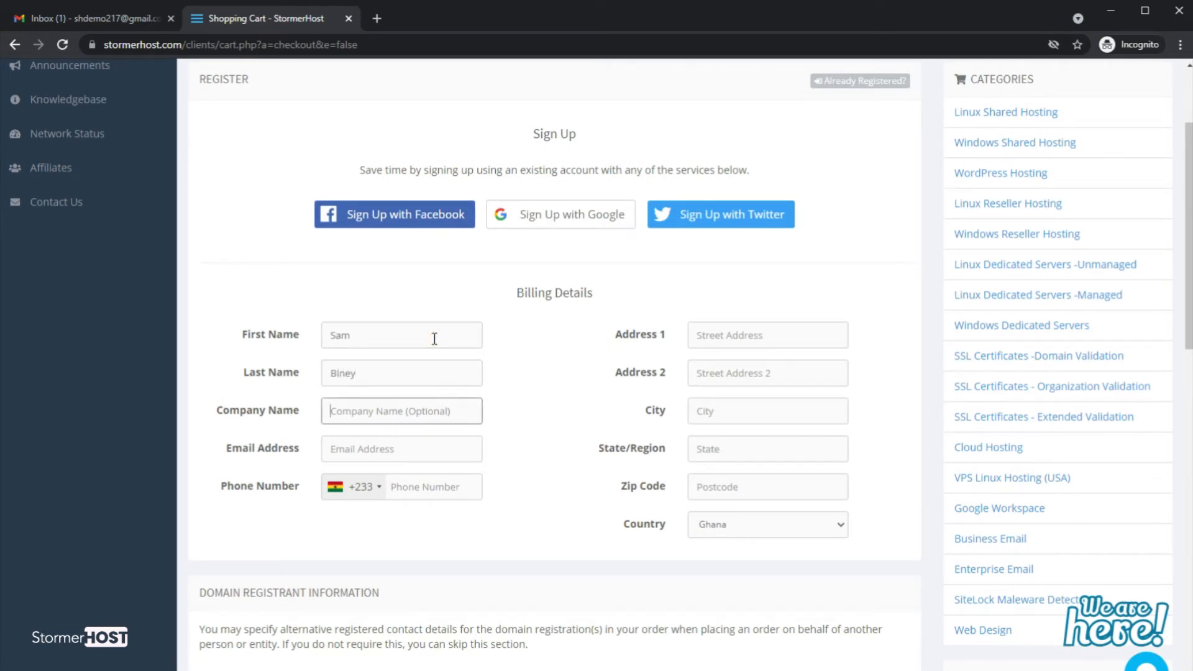
left_click(402, 448)
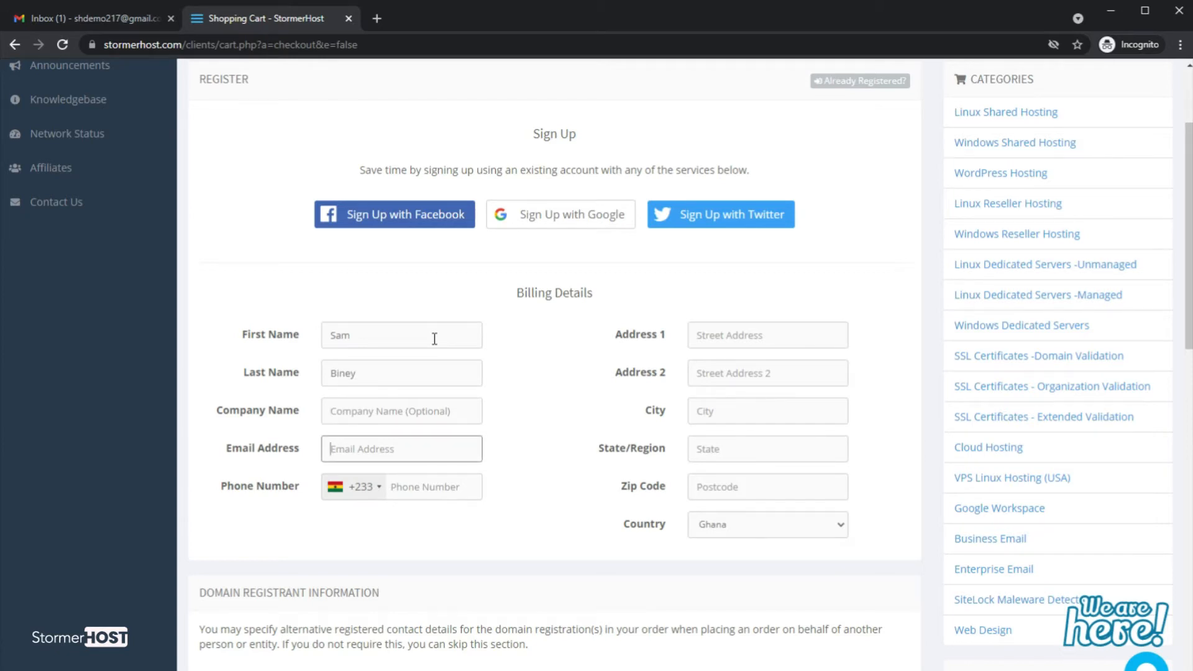
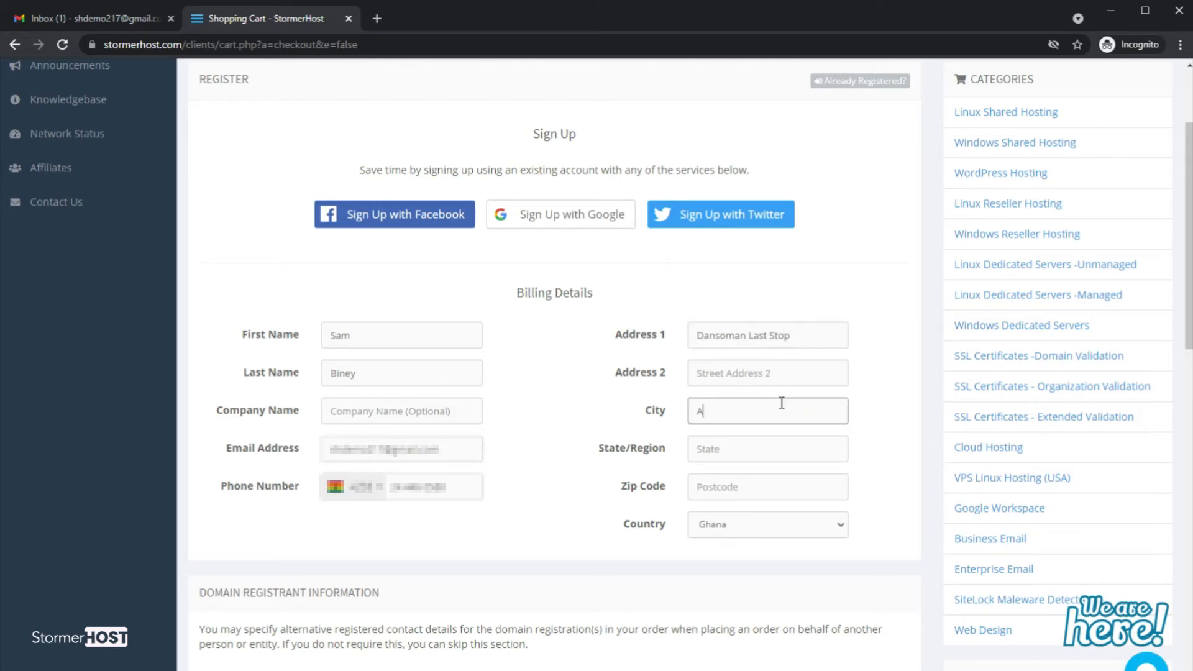
type("002")
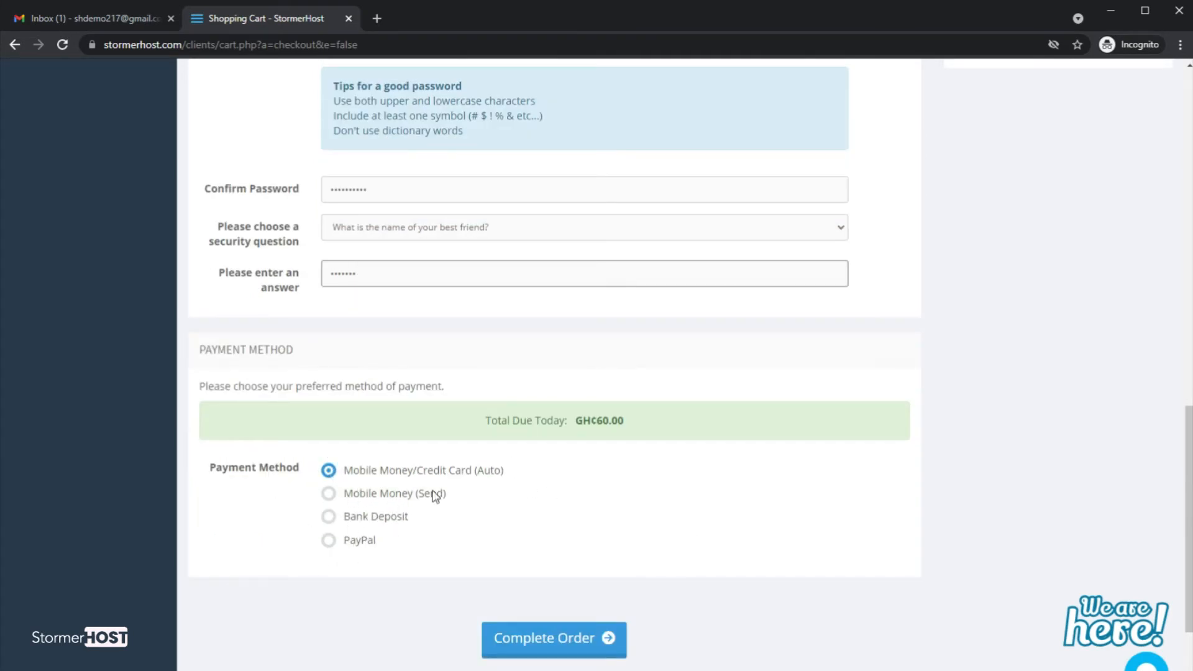
mouse_move(554, 655)
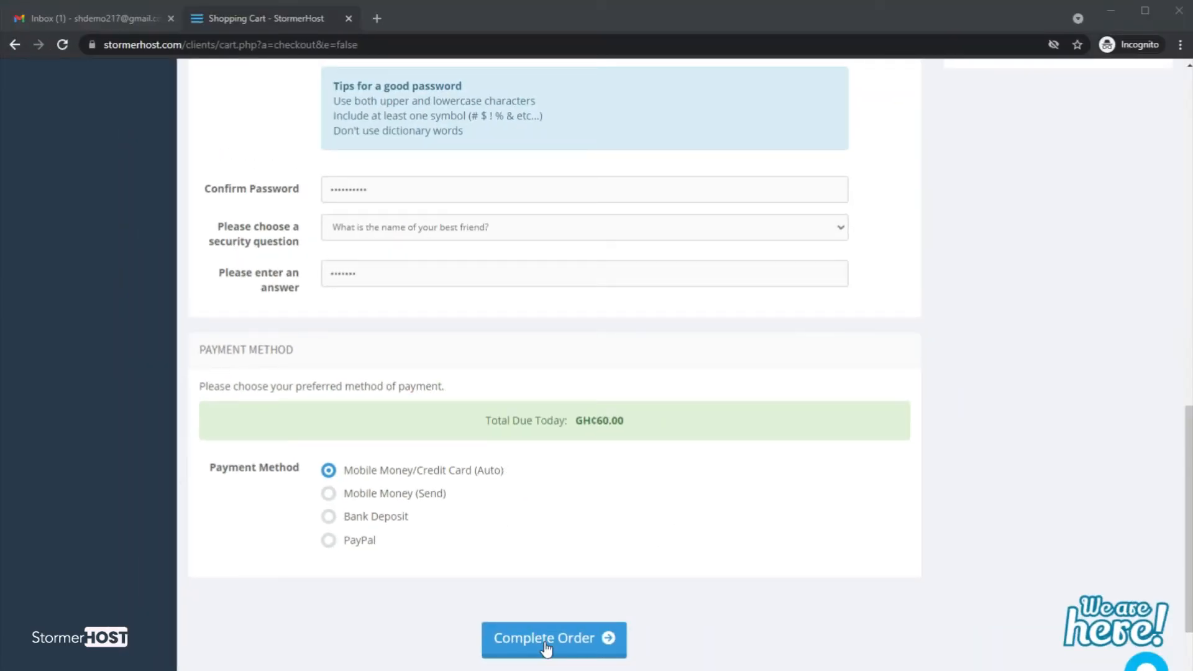
Step: Complete the order with Mobile Money/Credit Card (Auto) so the Paystack GHS 61.14 payment window appears
left_click(547, 655)
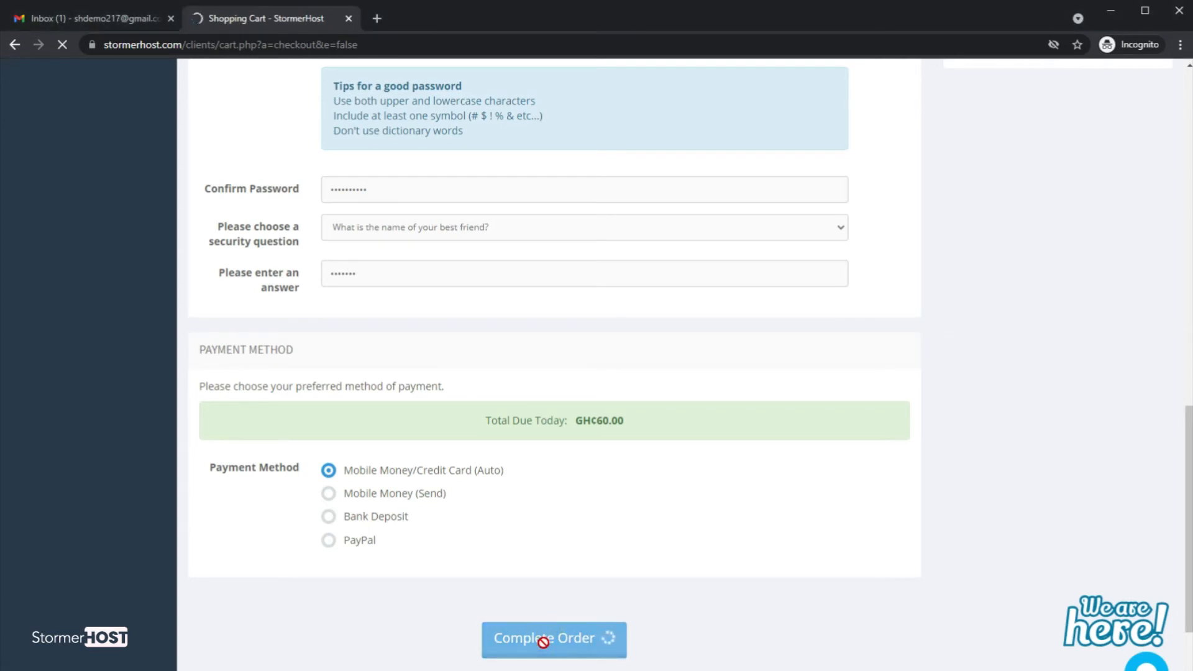
left_click(553, 657)
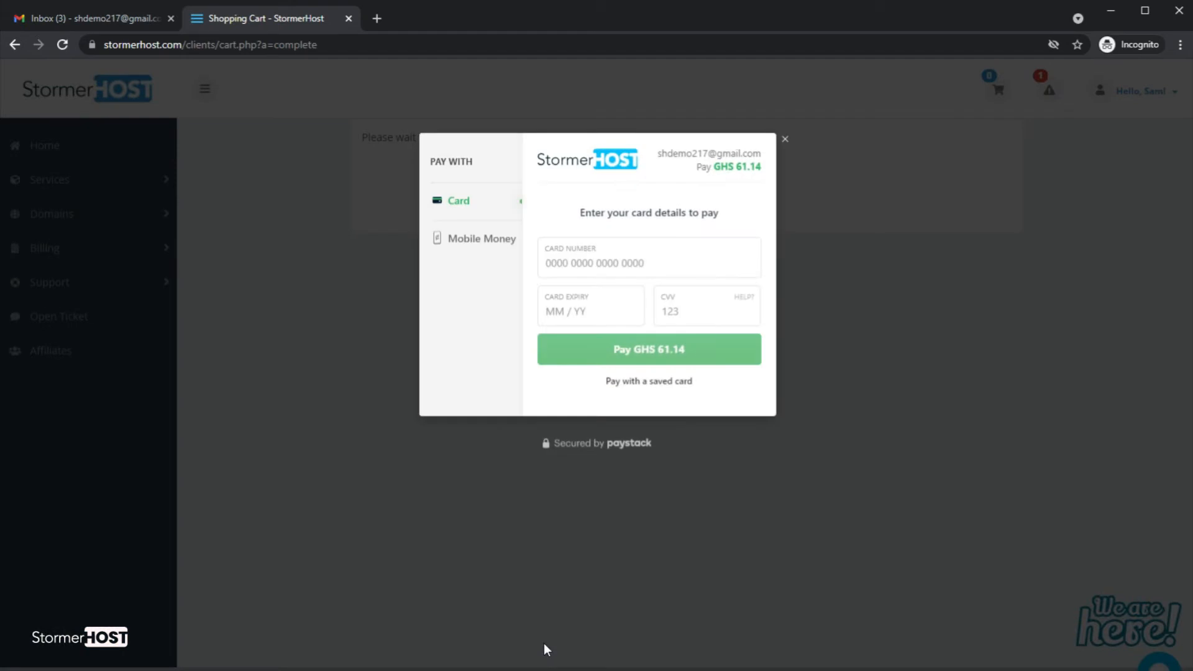
mouse_move(511, 285)
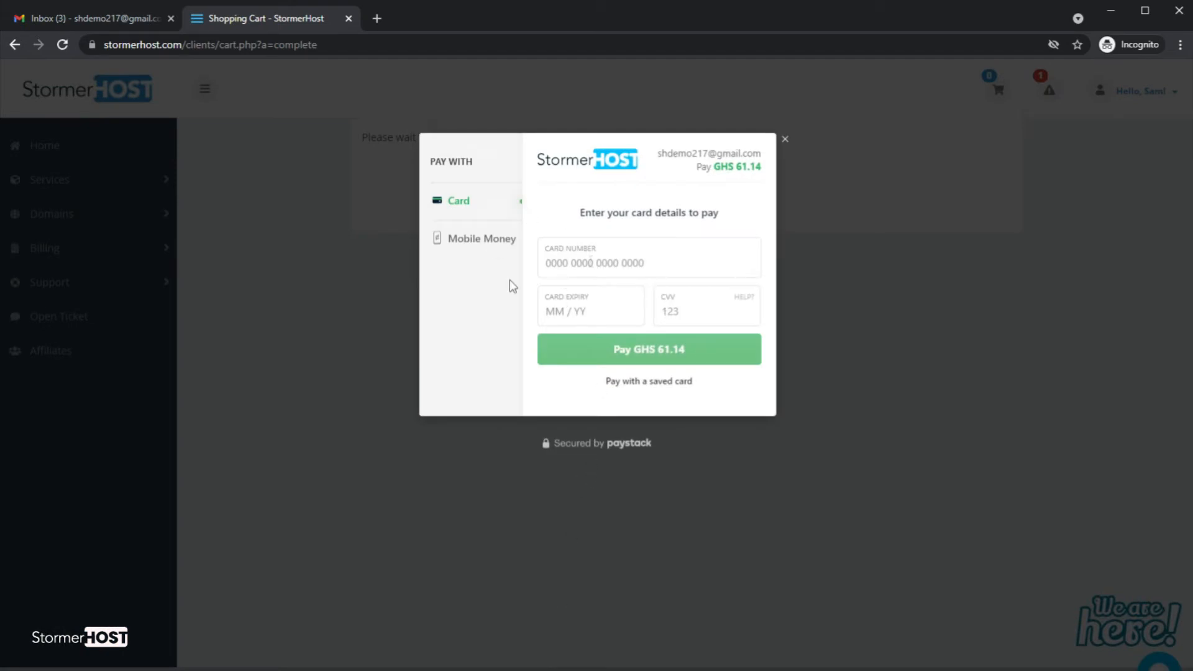
Step: Pay GHS 61.14 by MTN mobile money in Paystack and get the Order Confirmation
left_click(482, 238)
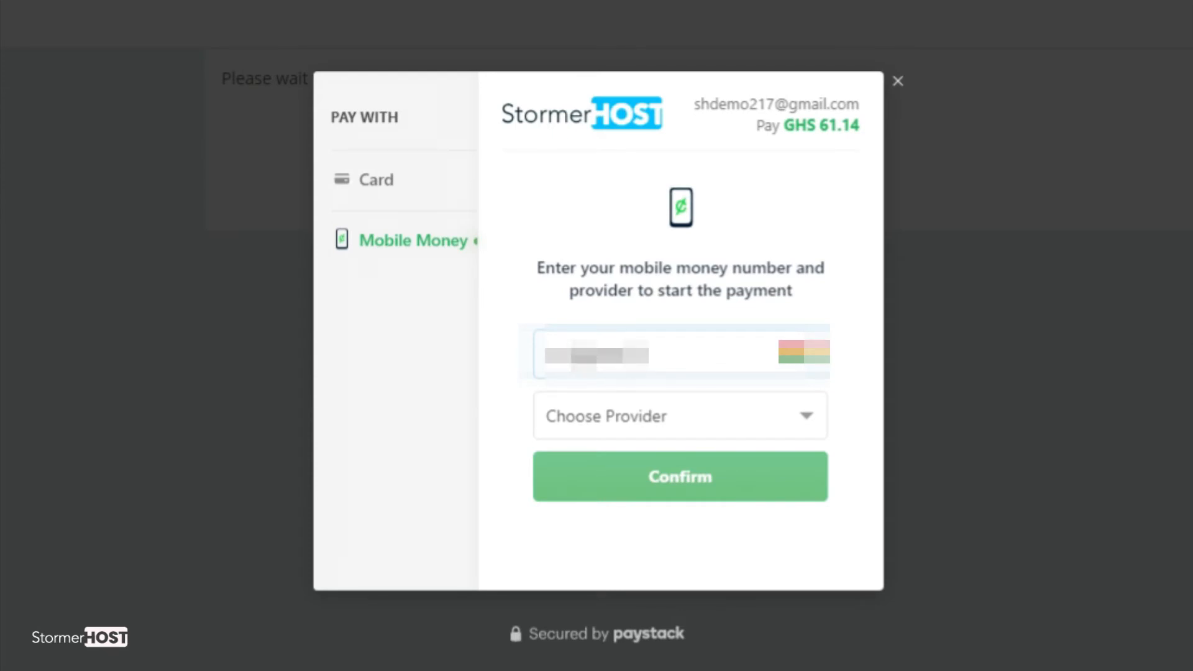
left_click(680, 415)
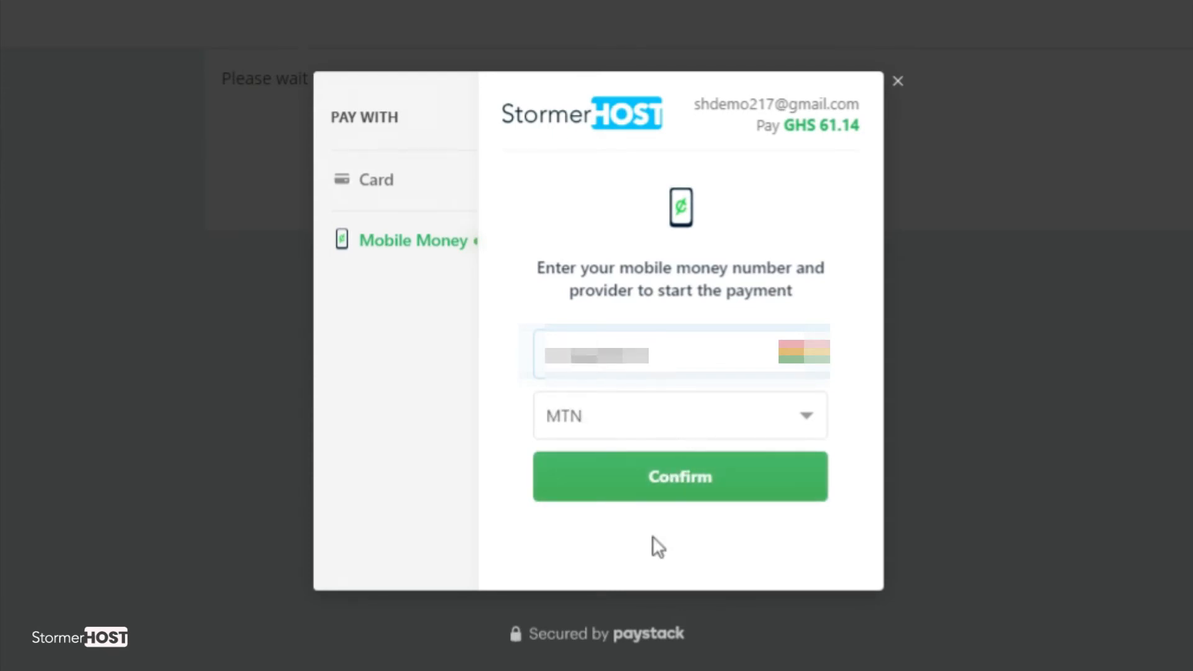
left_click(680, 477)
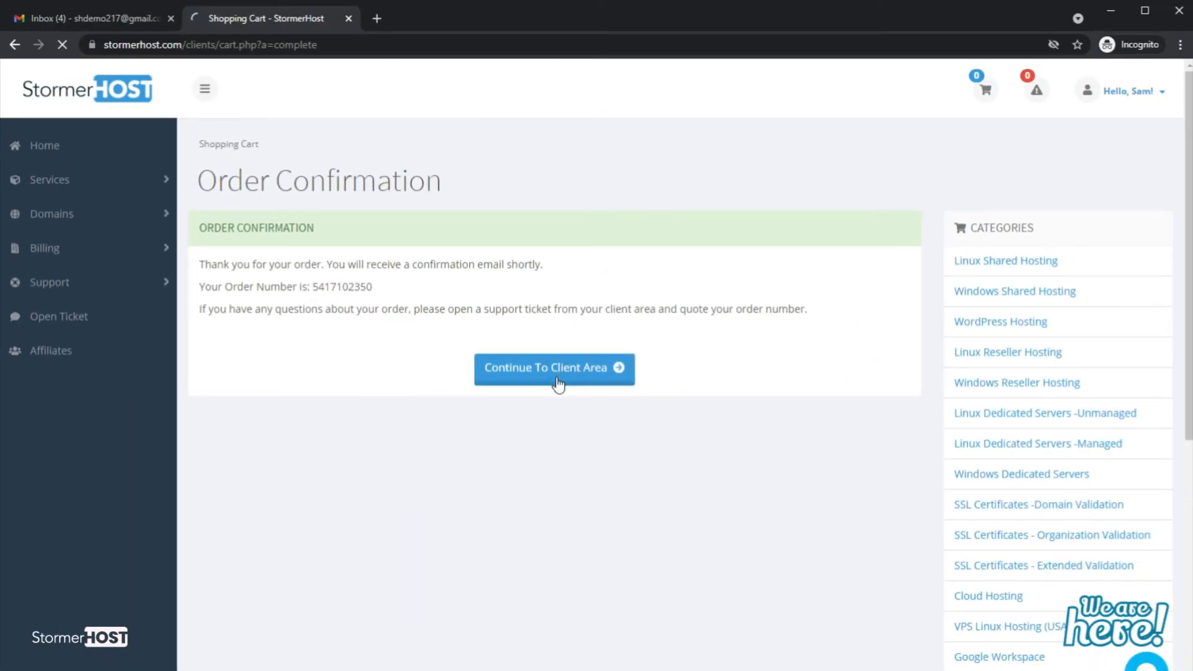
Step: Continue to the client area showing one domain, then switch to the Gmail inbox
left_click(555, 368)
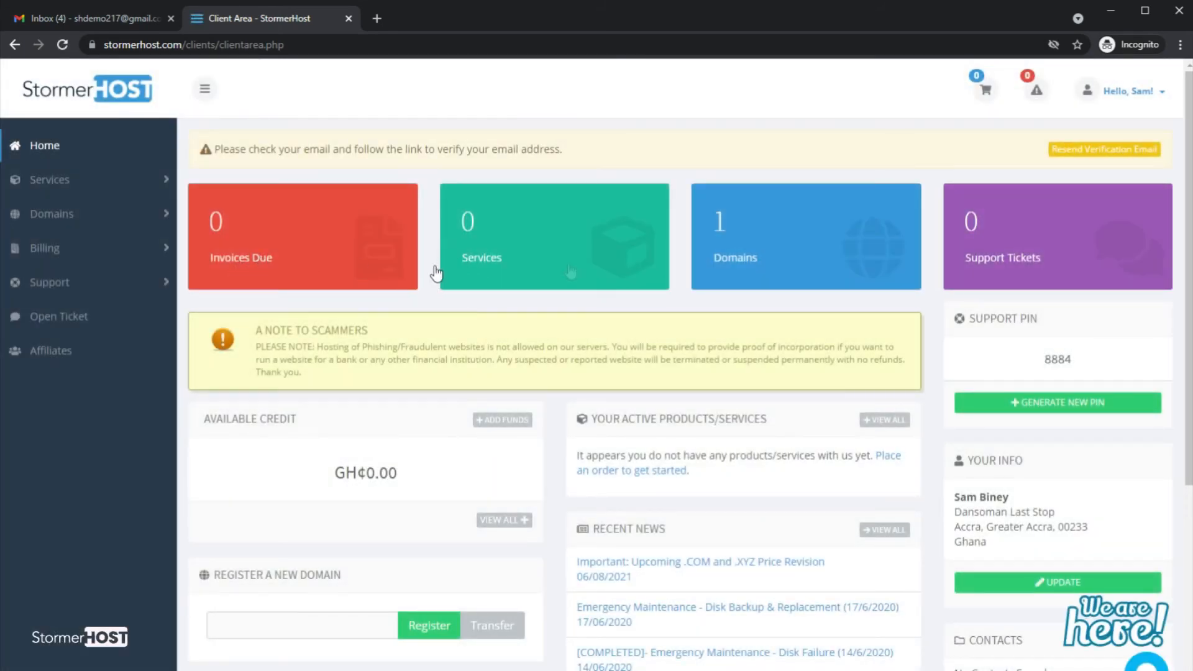
left_click(94, 17)
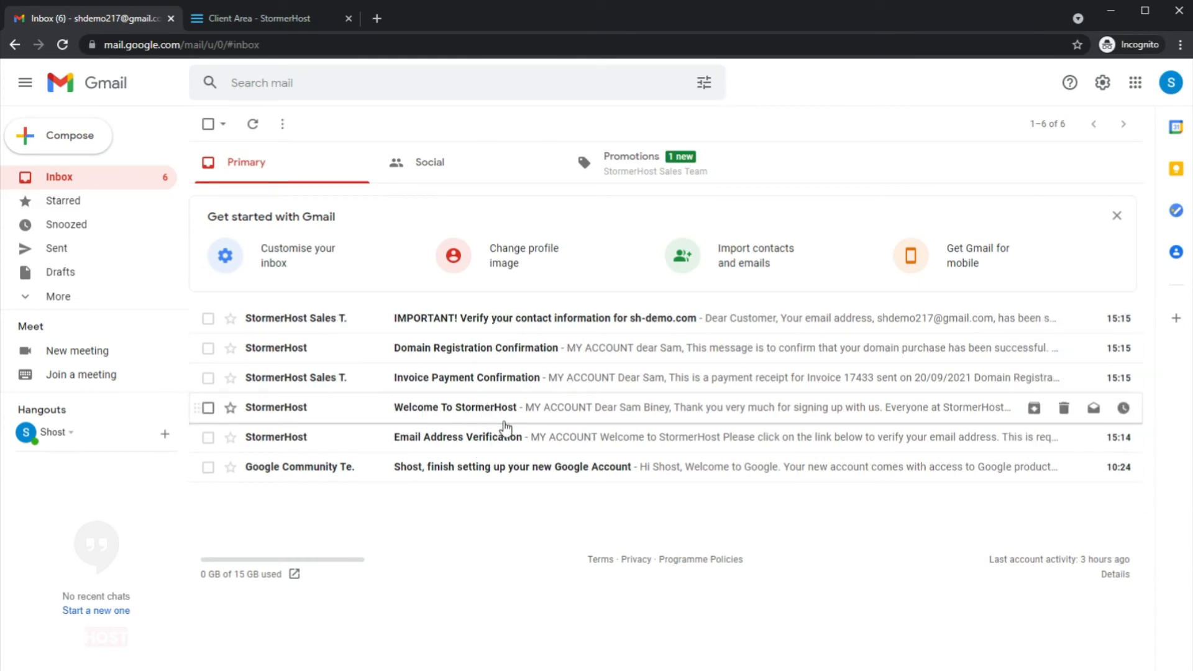
Step: Verify the account email from the 'Email Address Verification' message and return to the client area
left_click(457, 437)
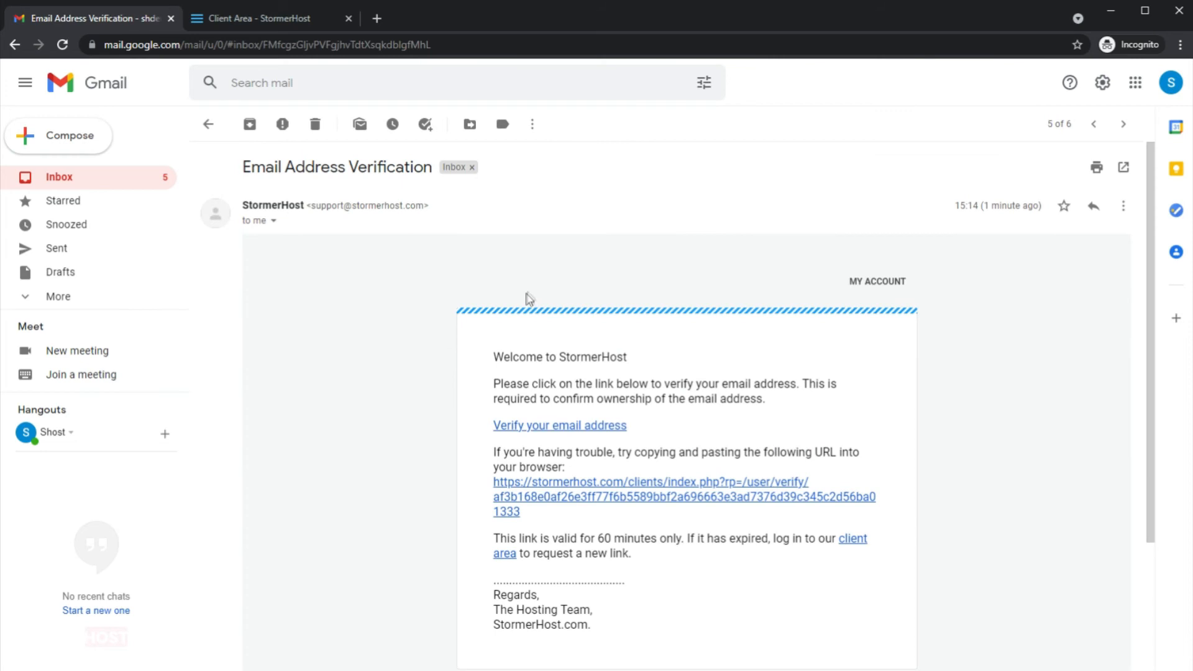
left_click(559, 425)
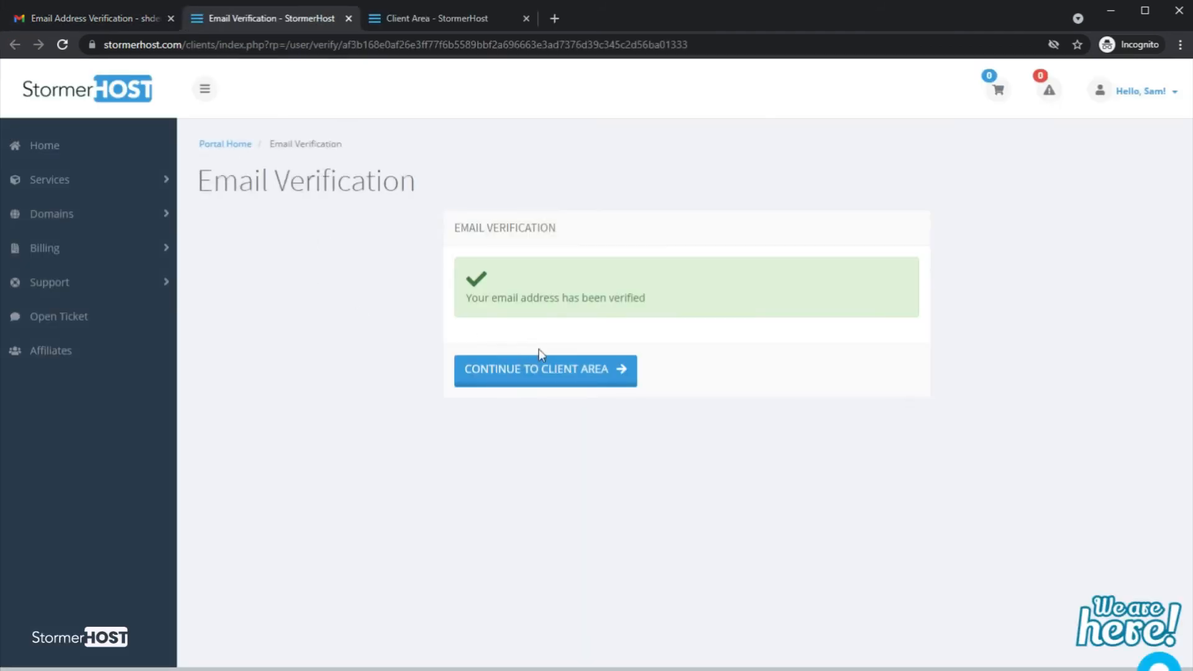
left_click(545, 370)
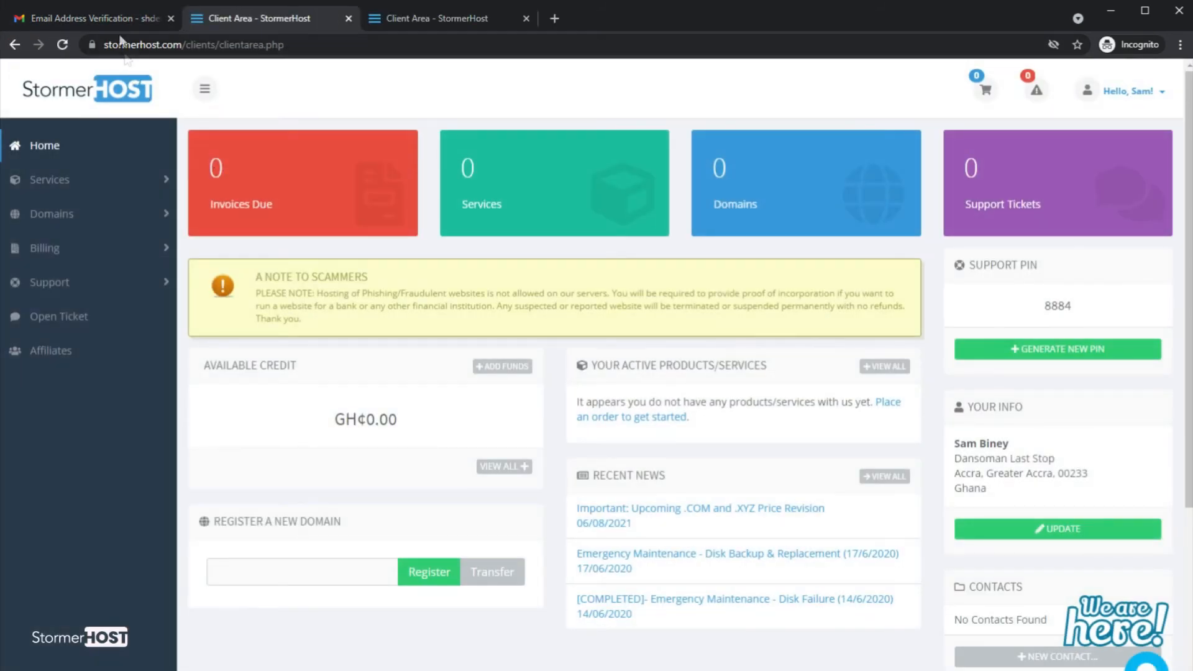
Step: Verify the sh-demo.com registrant contact email from the 'IMPORTANT! Verify your contact information' message
left_click(93, 19)
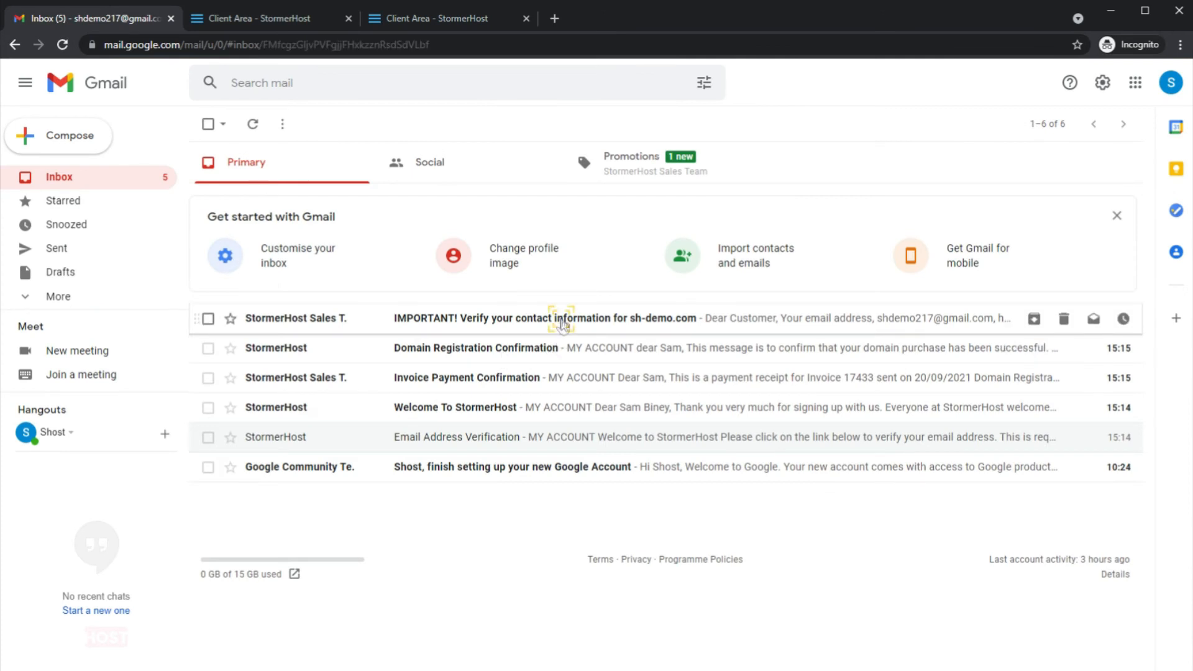
left_click(562, 319)
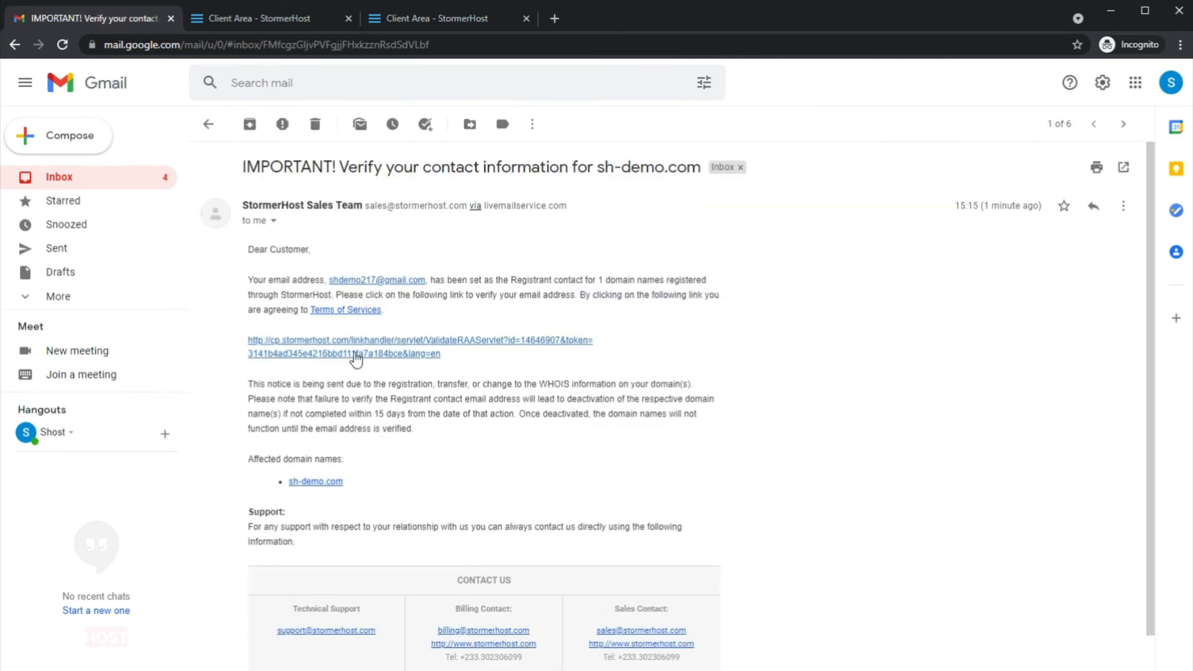
left_click(356, 354)
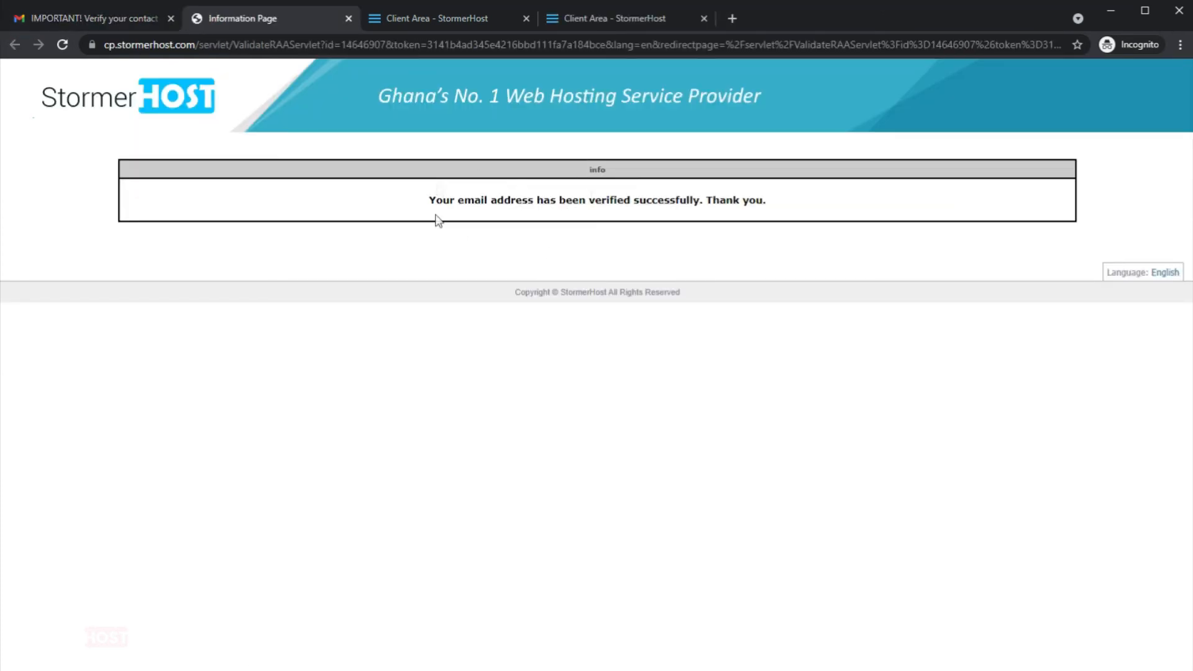